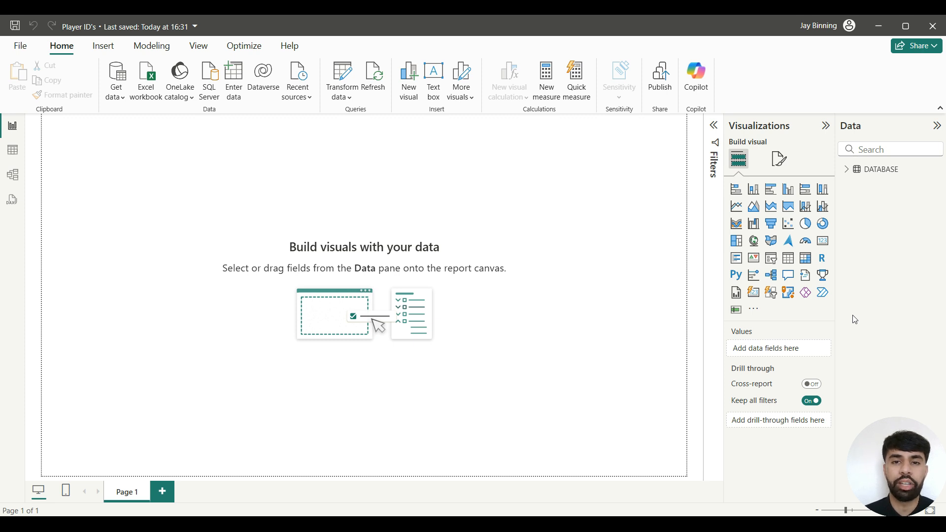
{"action": "mouse_move", "coordinate": [840, 307]}
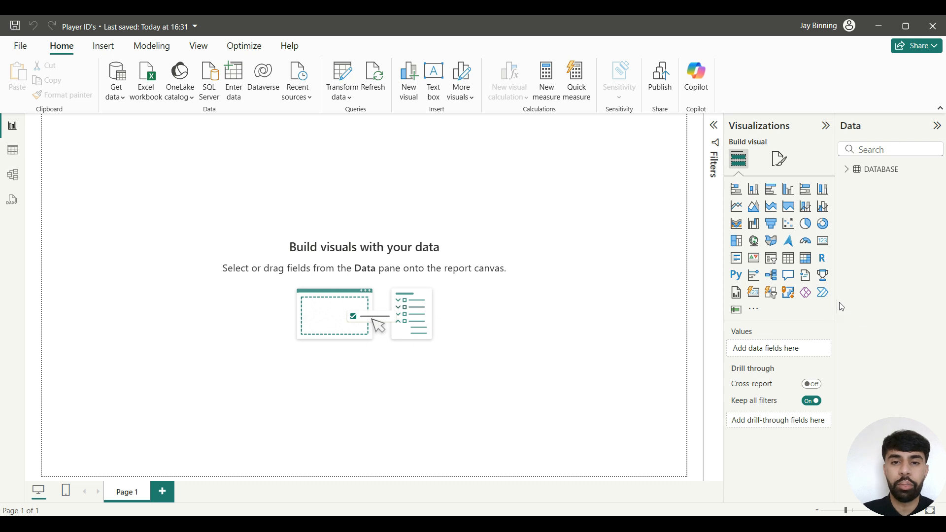
{"action": "mouse_move", "coordinate": [645, 231]}
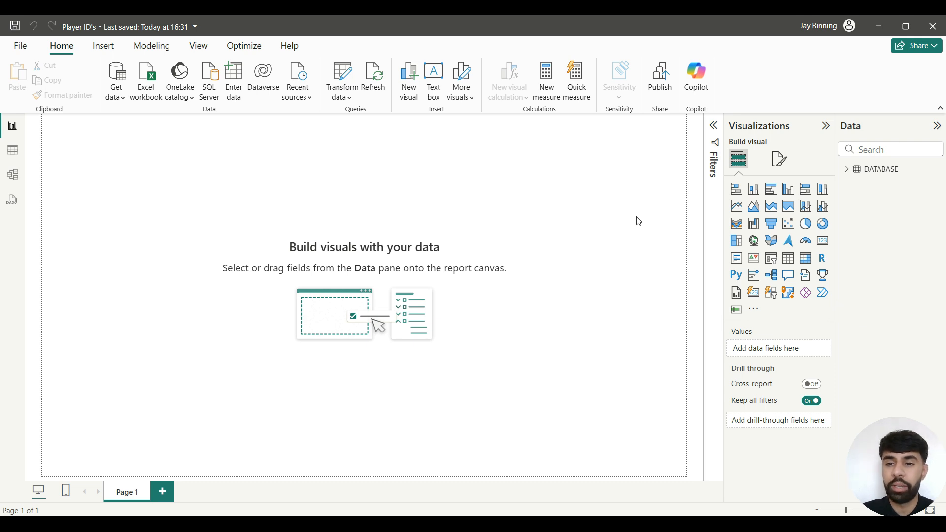
{"action": "mouse_move", "coordinate": [593, 201]}
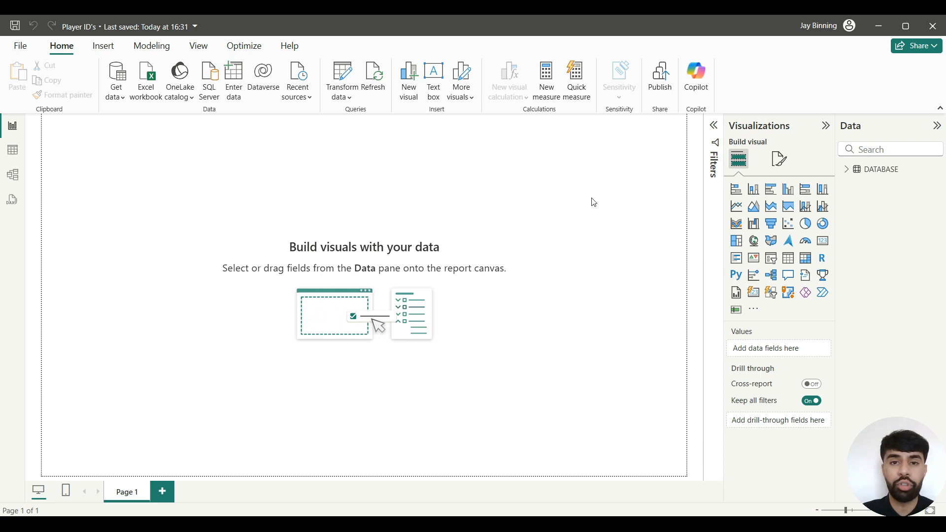
{"action": "mouse_move", "coordinate": [580, 200]}
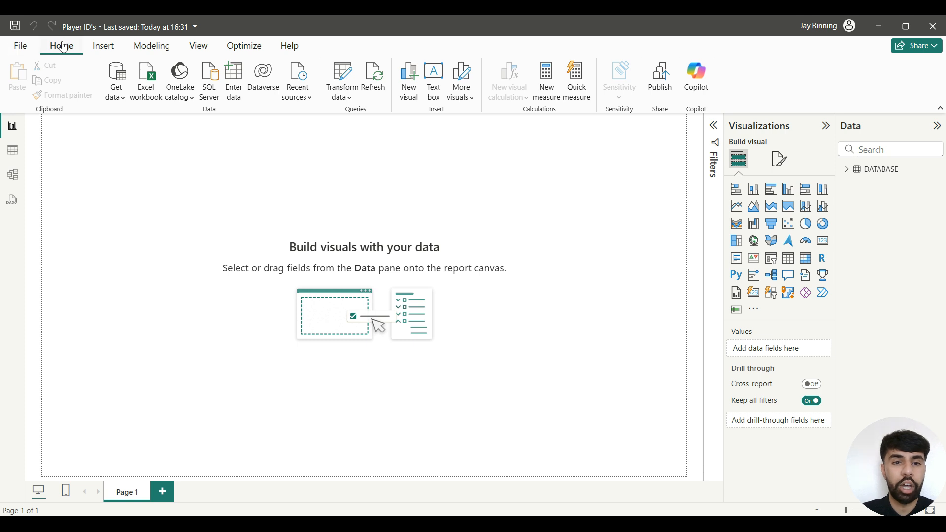
{"action": "mouse_move", "coordinate": [550, 203]}
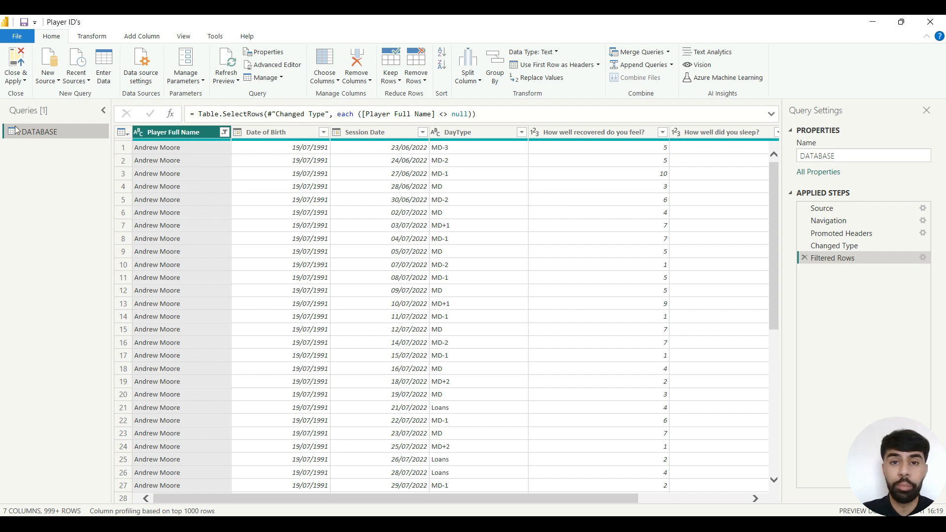
{"action": "mouse_move", "coordinate": [39, 137]}
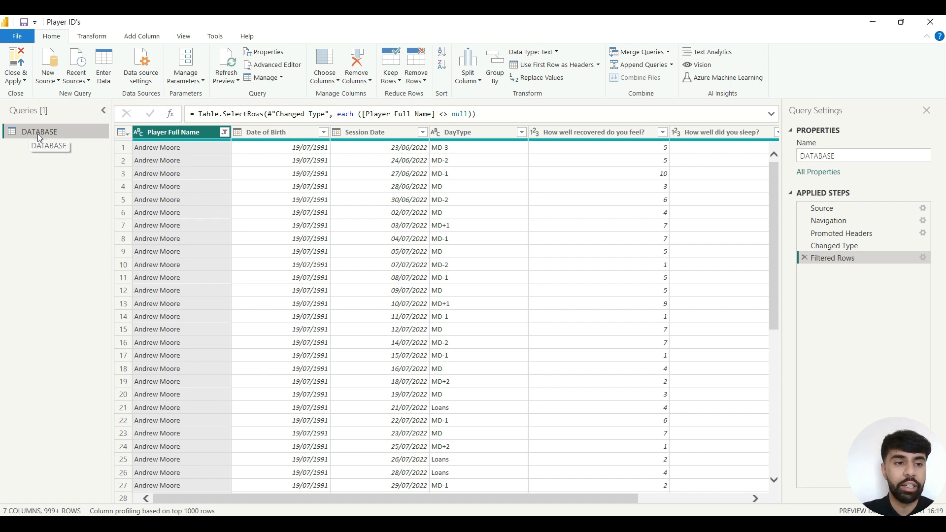
- Duplicate the DATABASE query from the Queries pane, creating DATABASE (2)
{"action": "right_click", "coordinate": [39, 131]}
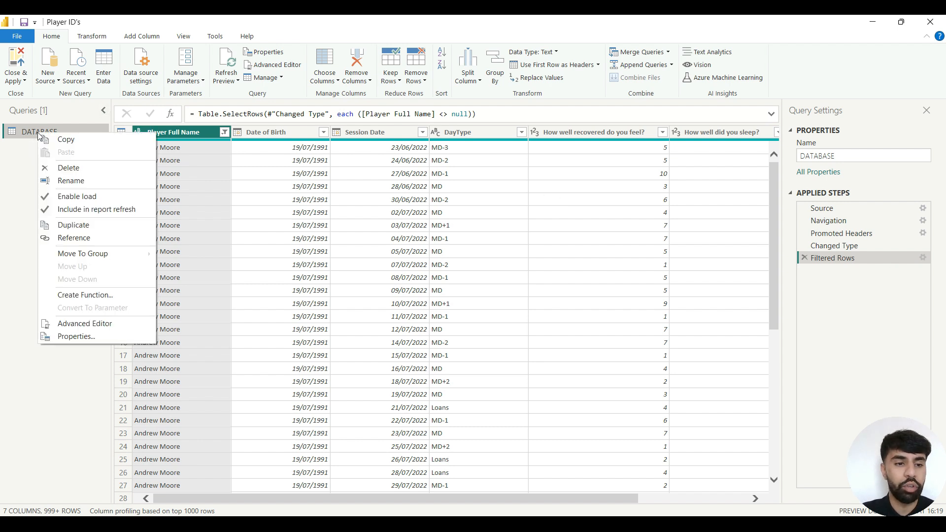
{"action": "left_click", "coordinate": [73, 225]}
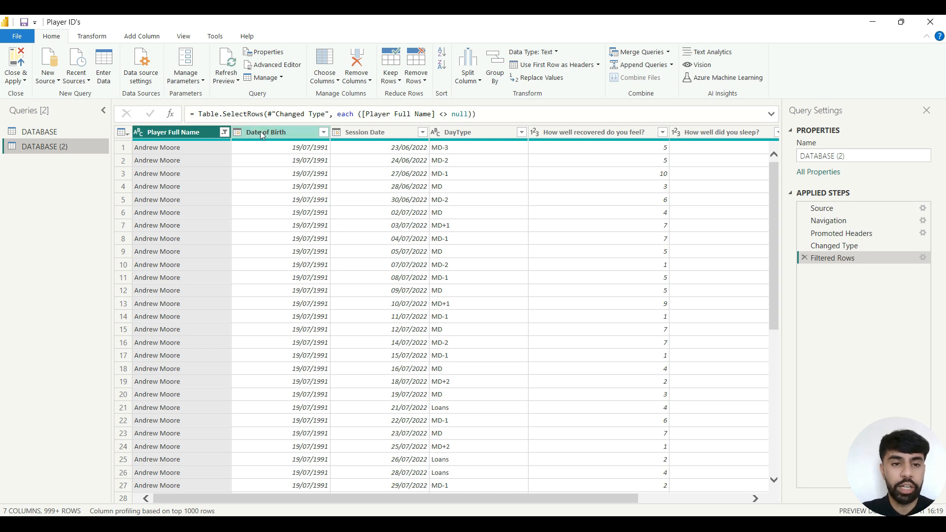
- Keep only Player Full Name and Date of Birth in DATABASE (2), then remove duplicate player rows
{"action": "right_click", "coordinate": [265, 131]}
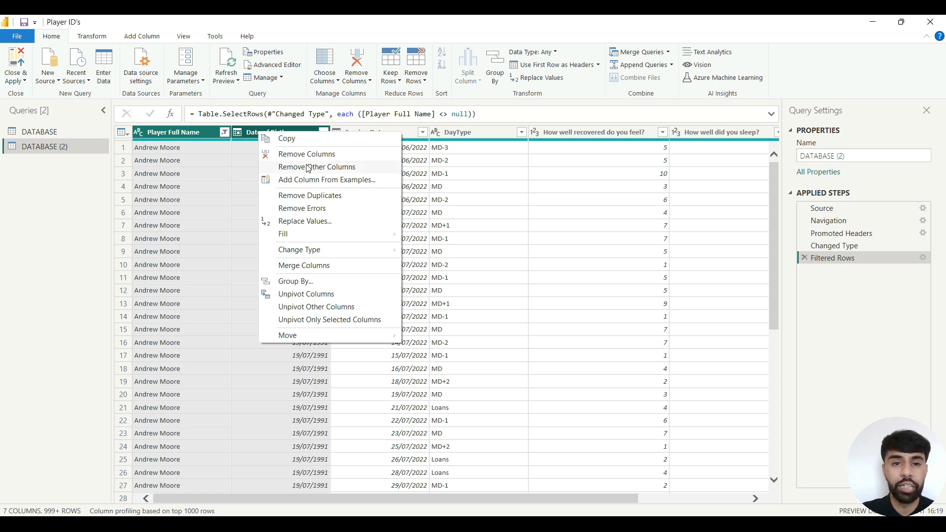
{"action": "left_click", "coordinate": [317, 166]}
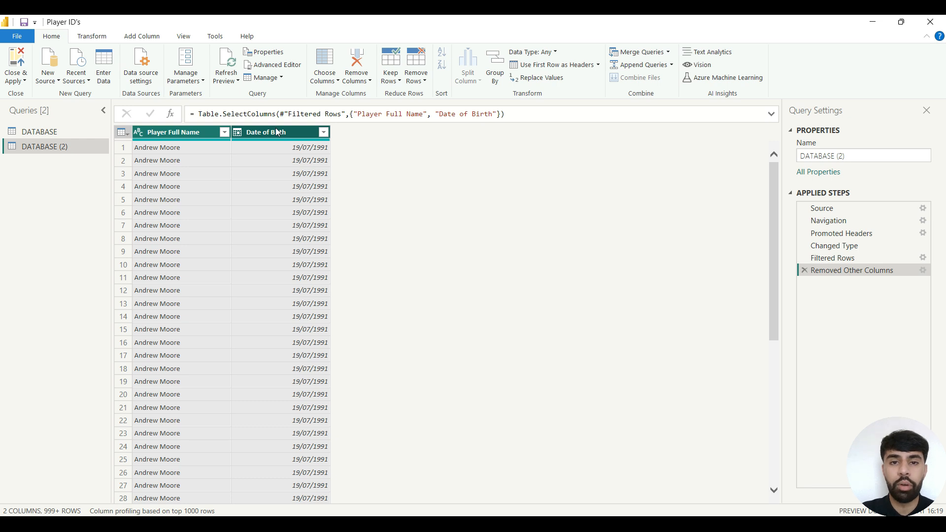
{"action": "mouse_move", "coordinate": [272, 134]}
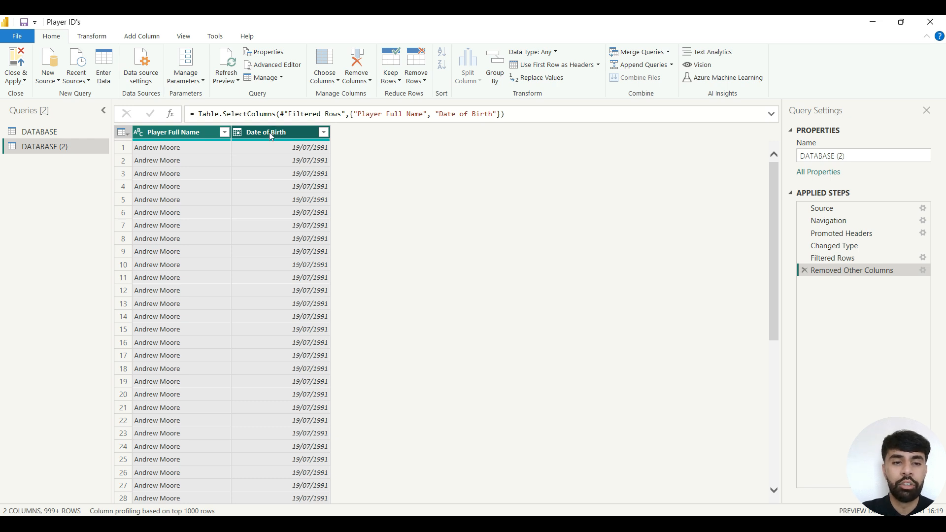
{"action": "right_click", "coordinate": [266, 131]}
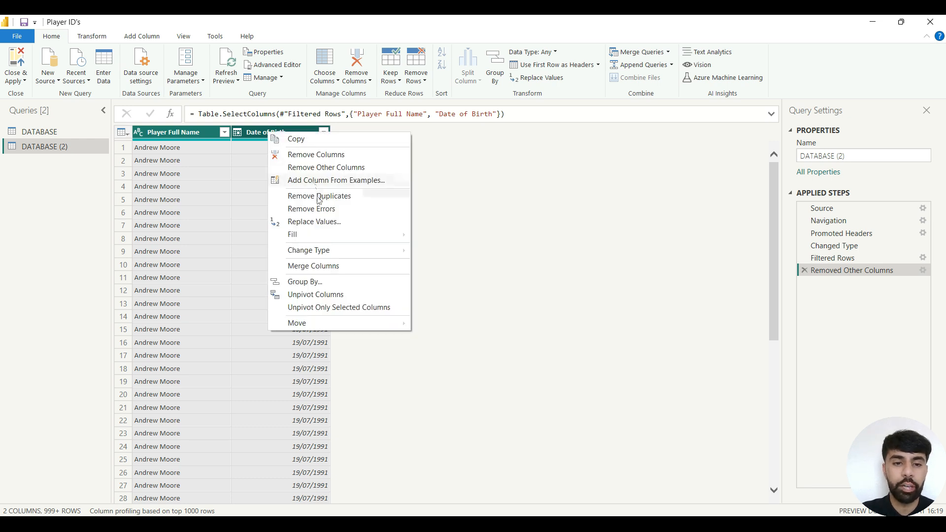
{"action": "left_click", "coordinate": [319, 195]}
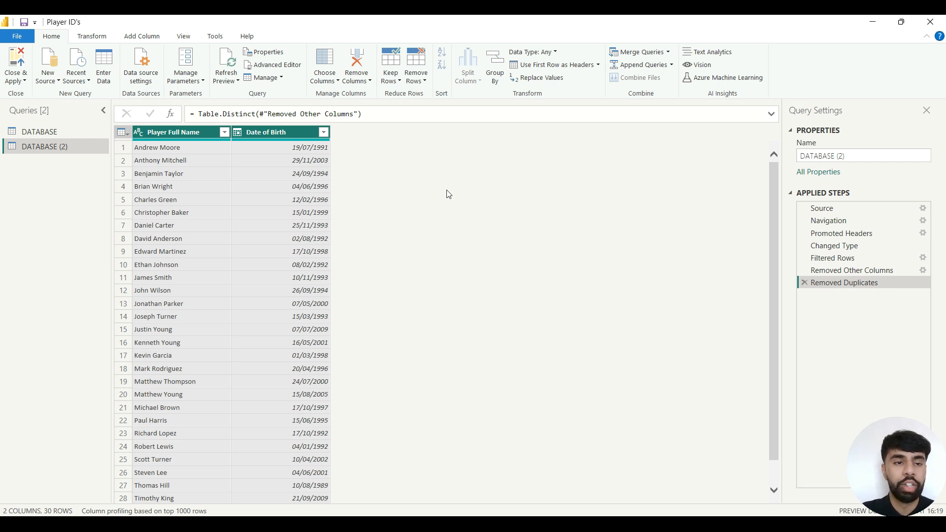
{"action": "left_click", "coordinate": [142, 37]}
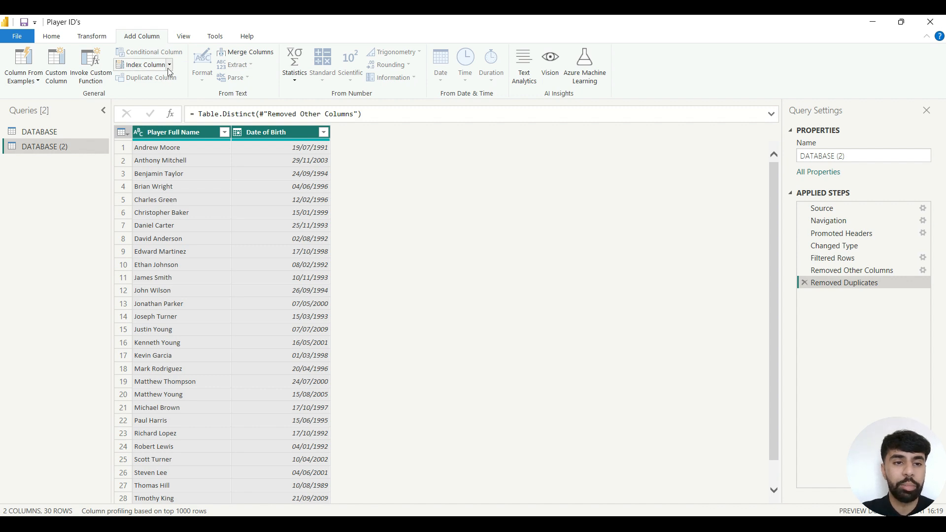
- Add an Index column starting at 1 with increment 1 to number the unique players
{"action": "left_click", "coordinate": [168, 65]}
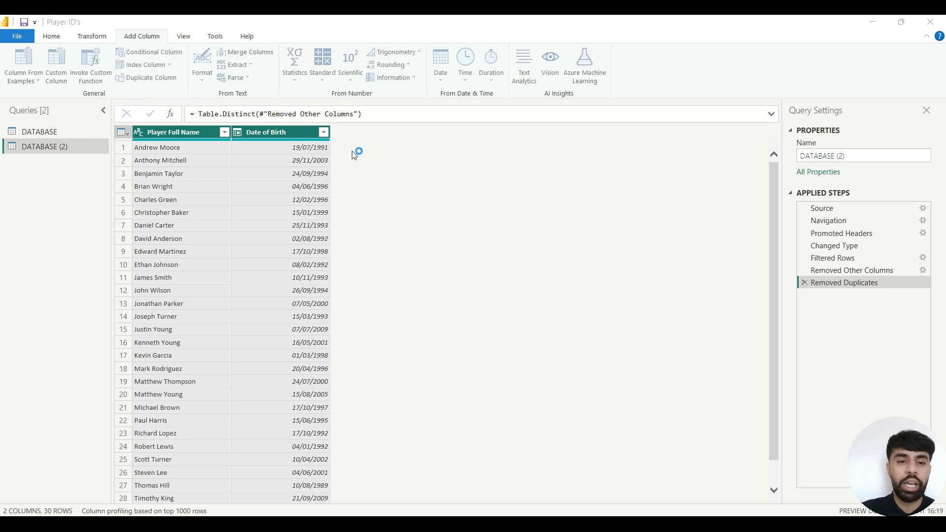
{"action": "left_click", "coordinate": [143, 65]}
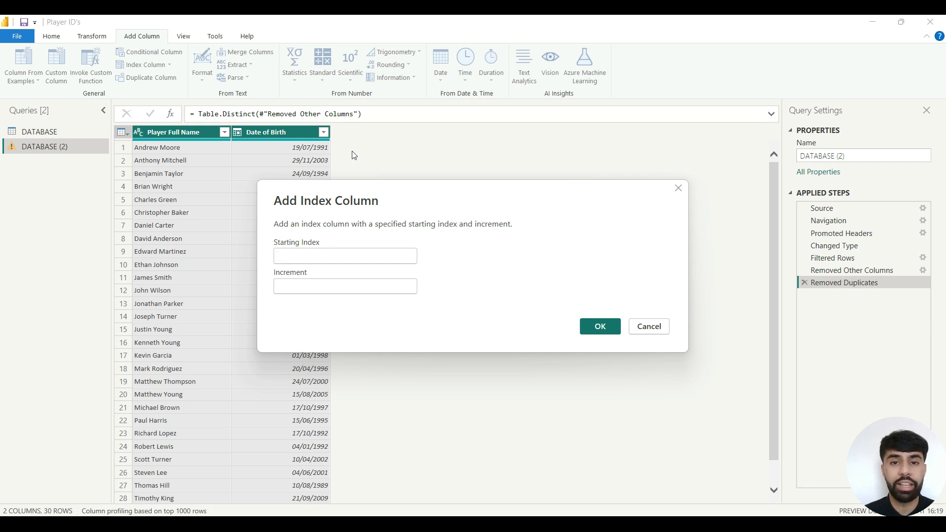
{"action": "left_click", "coordinate": [345, 256]}
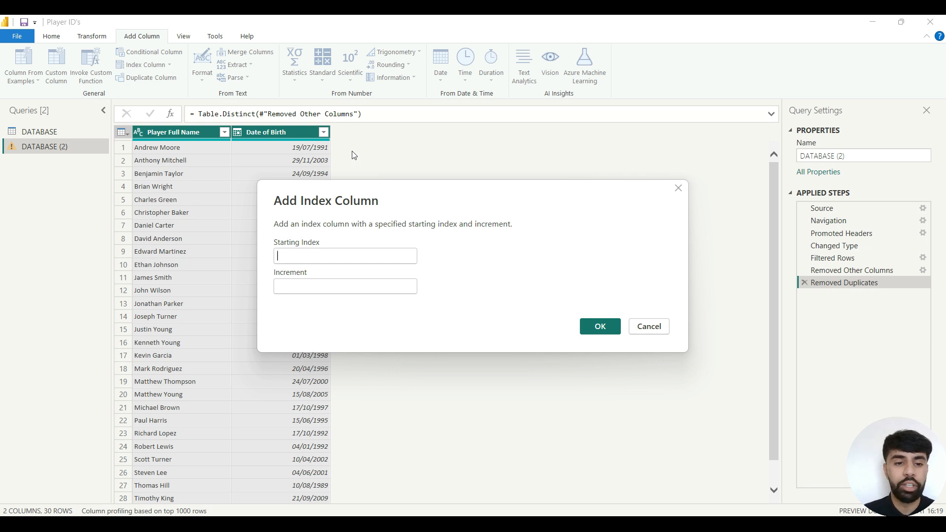
{"action": "type", "text": "1"}
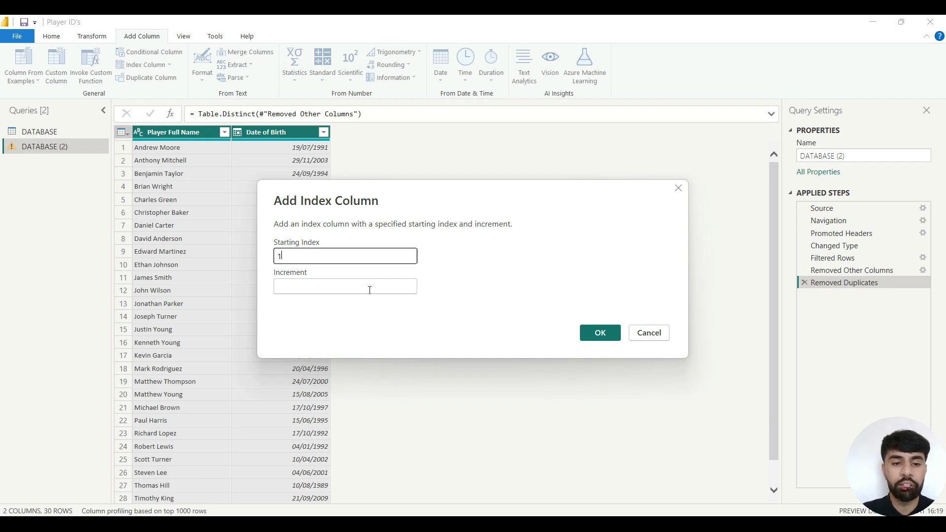
{"action": "type", "text": "1"}
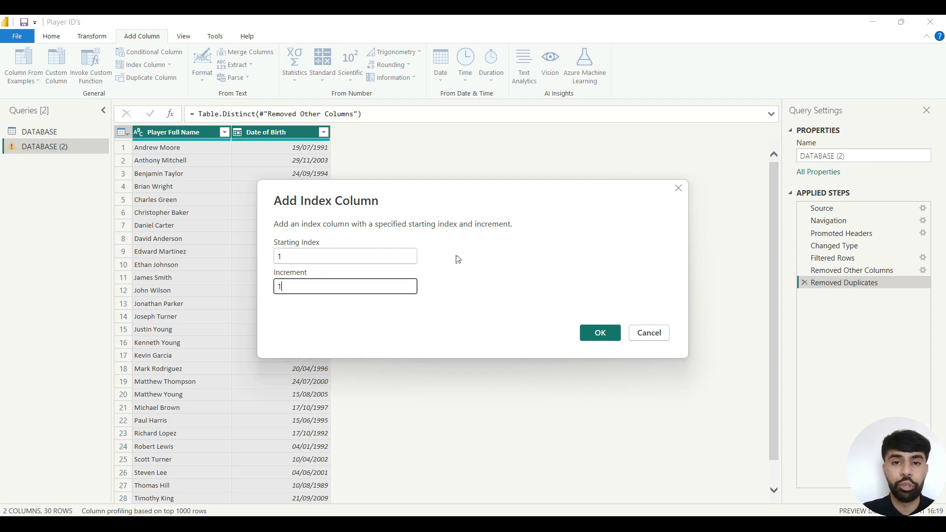
{"action": "mouse_move", "coordinate": [457, 225]}
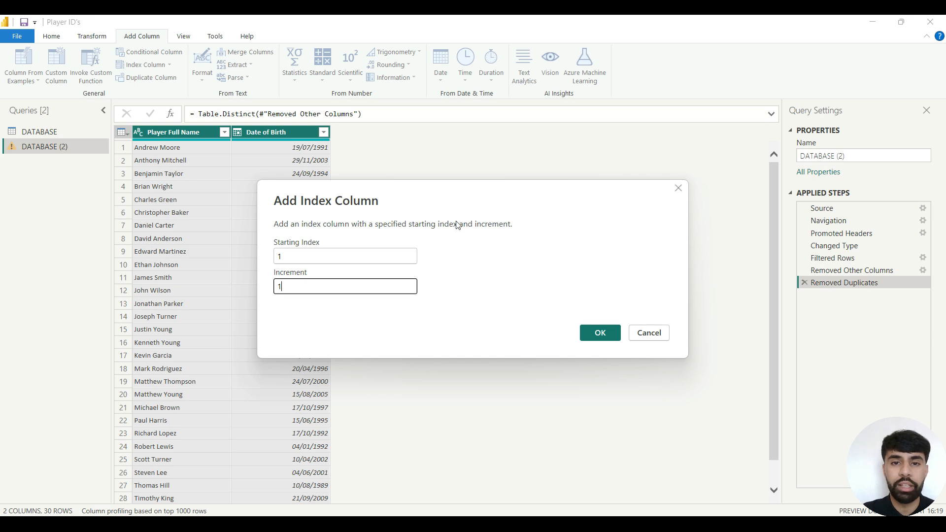
{"action": "mouse_move", "coordinate": [375, 249]}
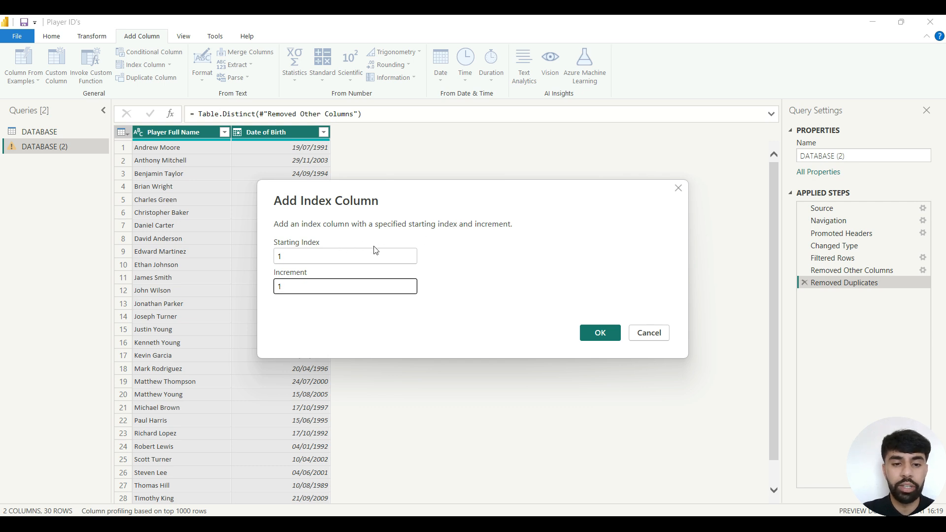
{"action": "left_click", "coordinate": [598, 332]}
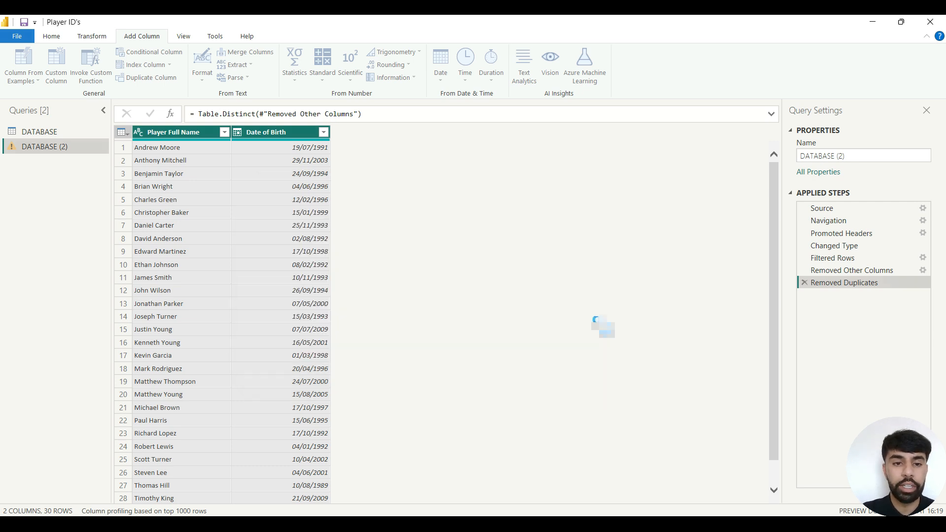
{"action": "left_click", "coordinate": [143, 65]}
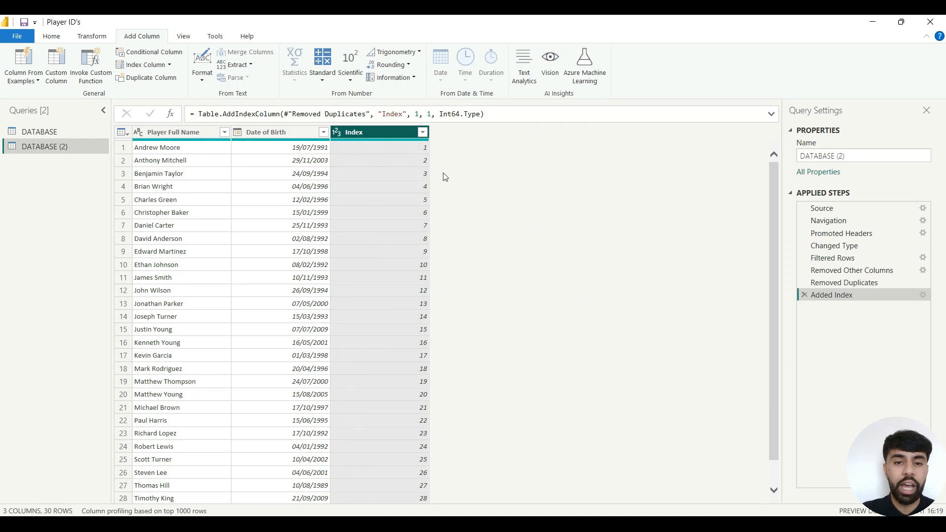
{"action": "mouse_move", "coordinate": [309, 180]}
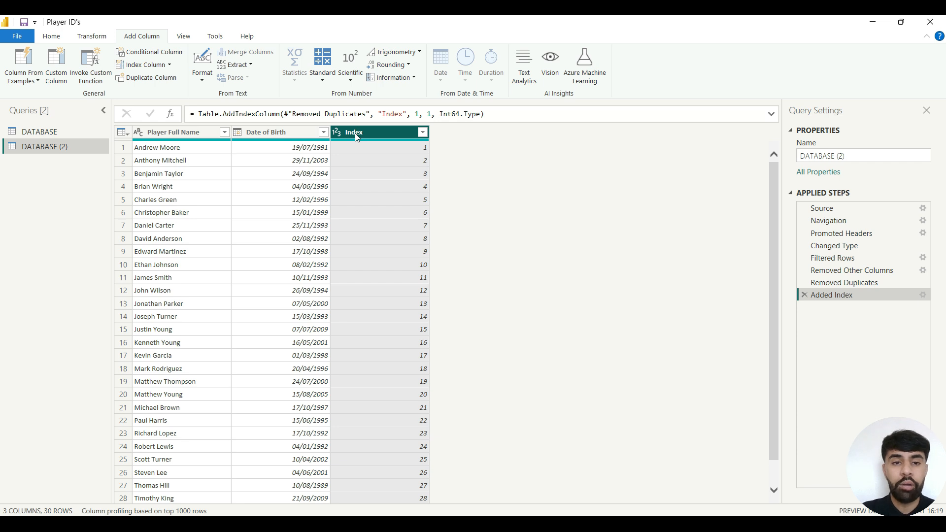
- Rename the Index column to Player ID and the DATABASE (2) query to Player Info
{"action": "right_click", "coordinate": [356, 134]}
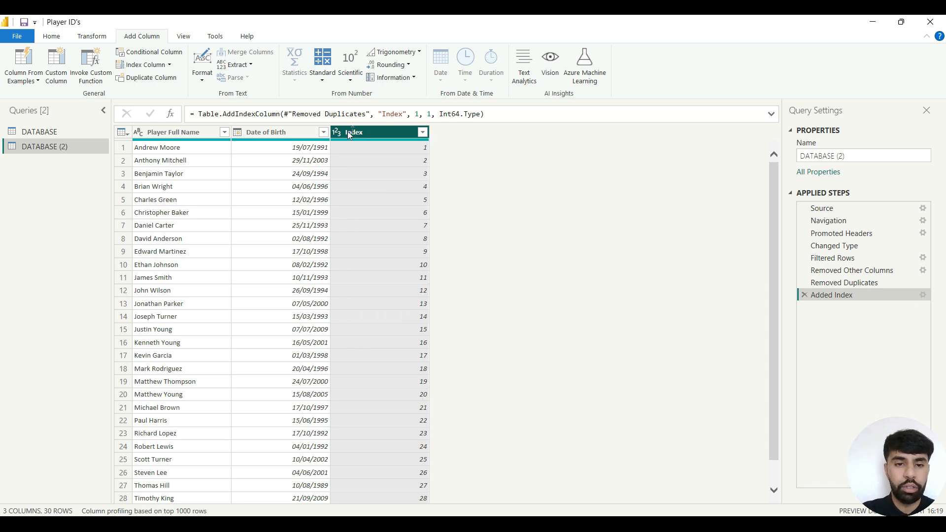
{"action": "double_click", "coordinate": [362, 131]}
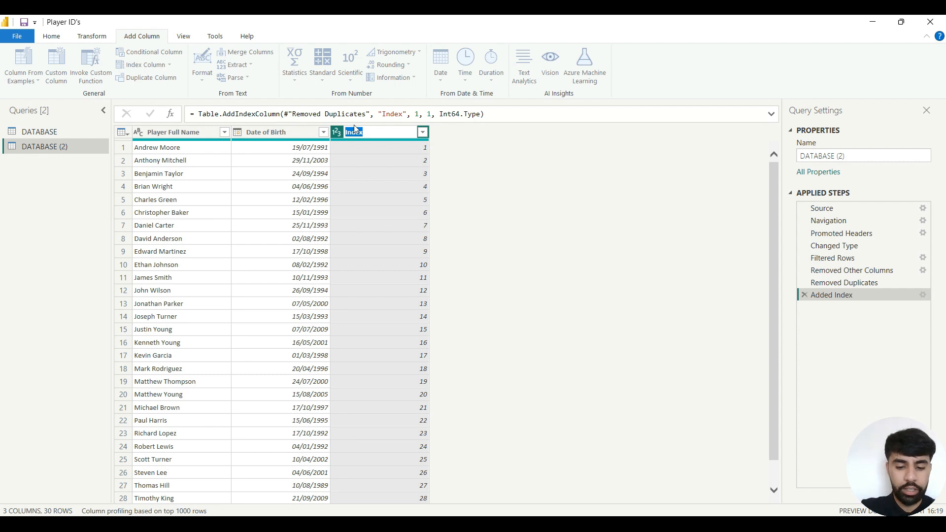
{"action": "type", "text": "Player ID"}
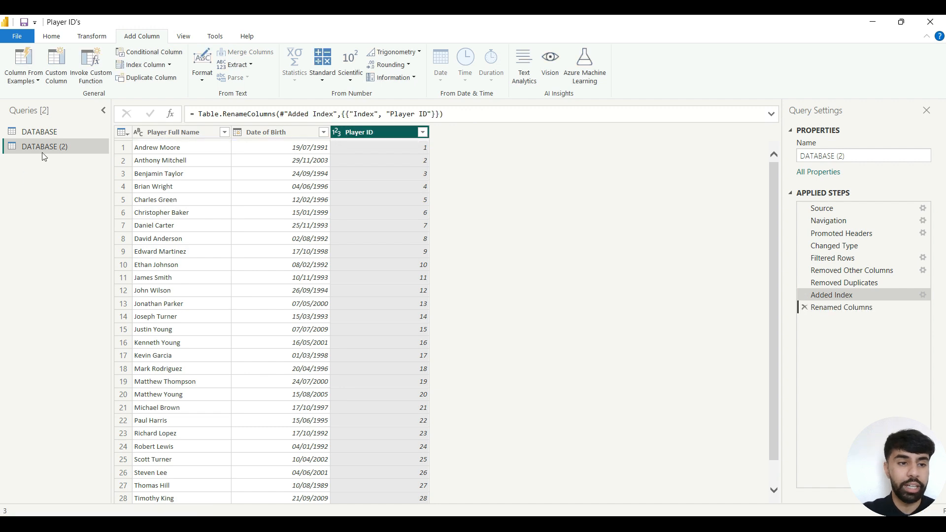
{"action": "double_click", "coordinate": [44, 146]}
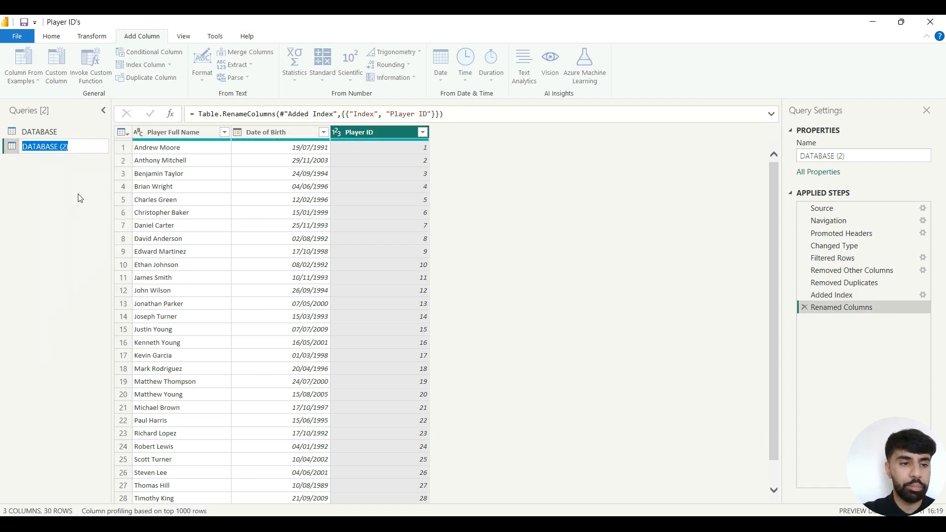
{"action": "type", "text": "Player Info"}
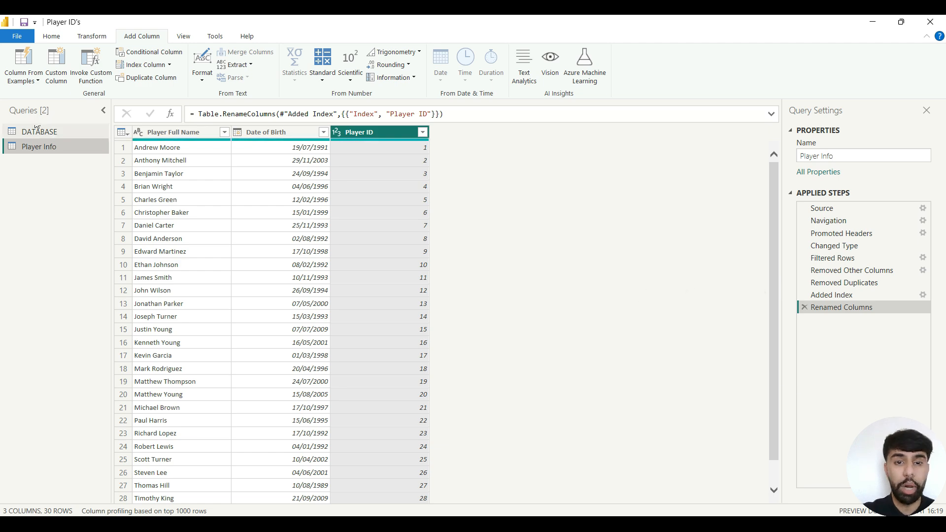
- Start Merge Queries on DATABASE, matching on its Player Full Name and Date of Birth columns
{"action": "left_click", "coordinate": [39, 131]}
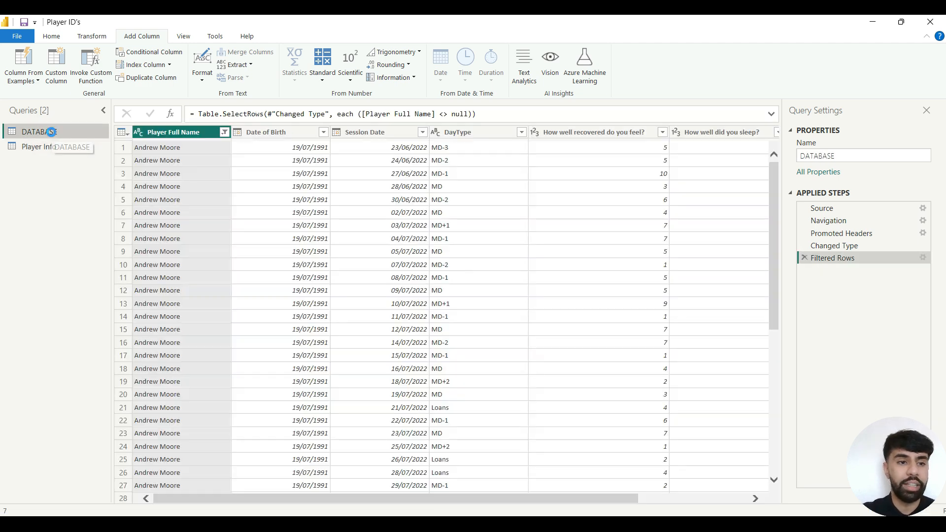
{"action": "left_click", "coordinate": [51, 37]}
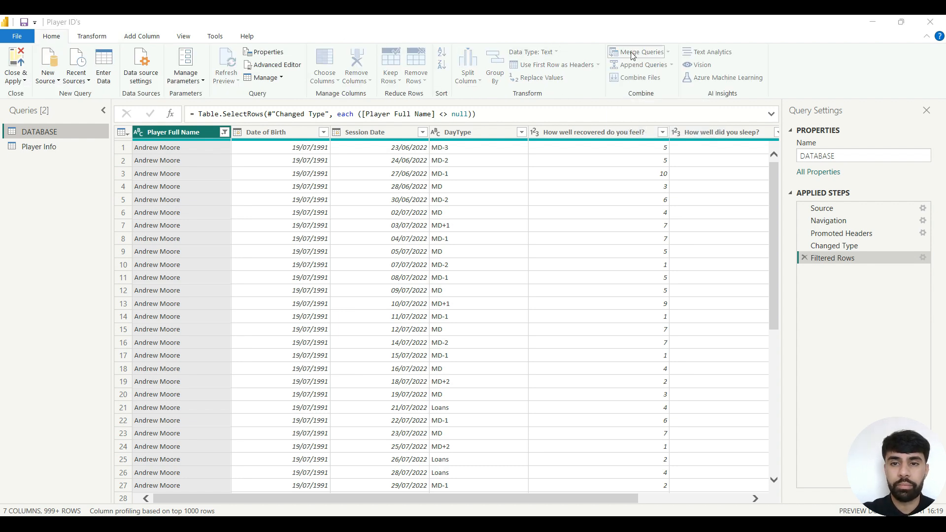
{"action": "left_click", "coordinate": [636, 52]}
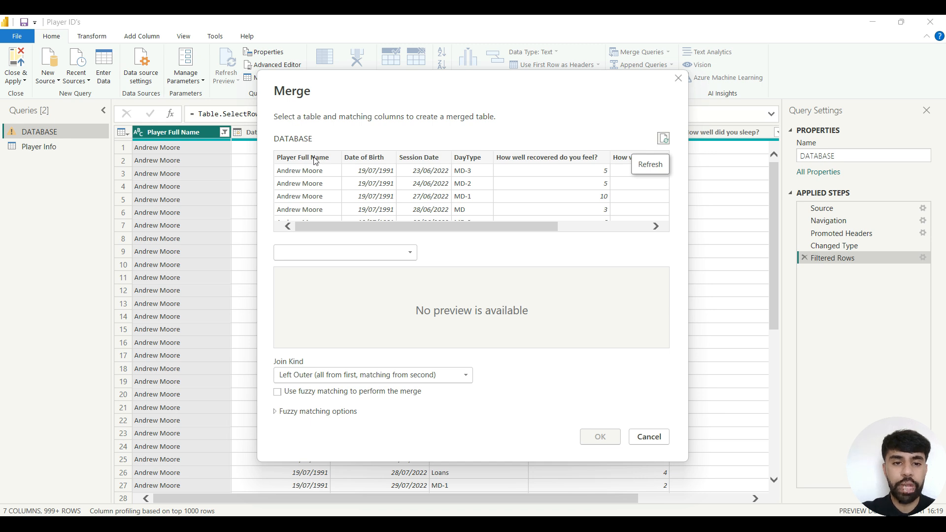
{"action": "left_click", "coordinate": [303, 157]}
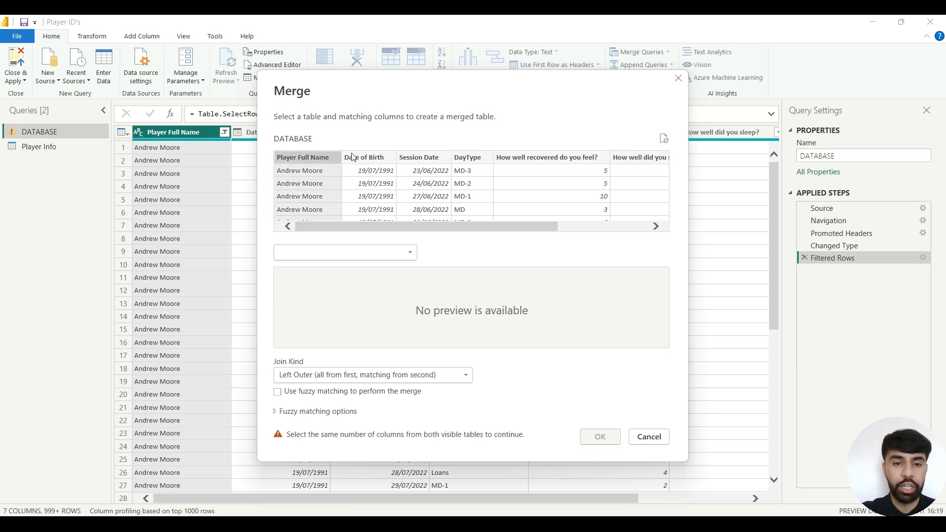
{"action": "left_click", "coordinate": [364, 156]}
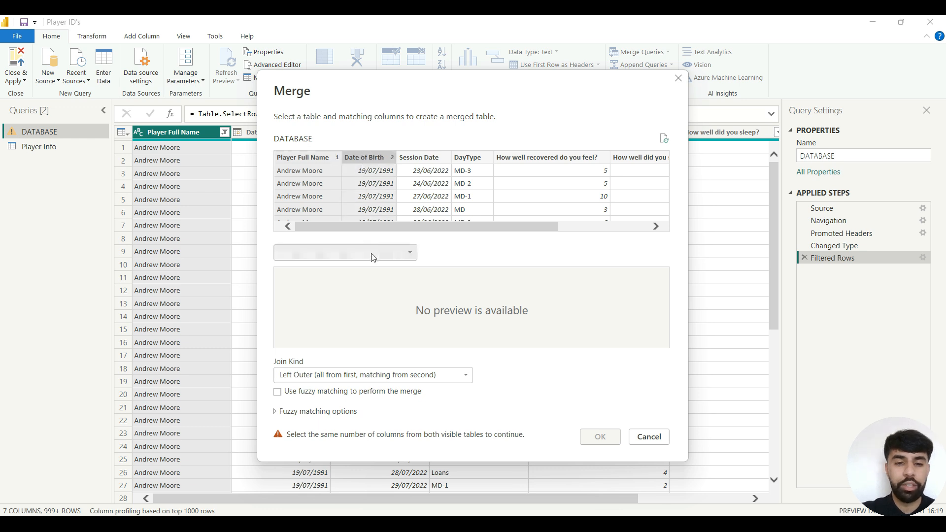
- Choose Player Info as the second table, match its Player Full Name and Date of Birth, and confirm
{"action": "left_click", "coordinate": [346, 253]}
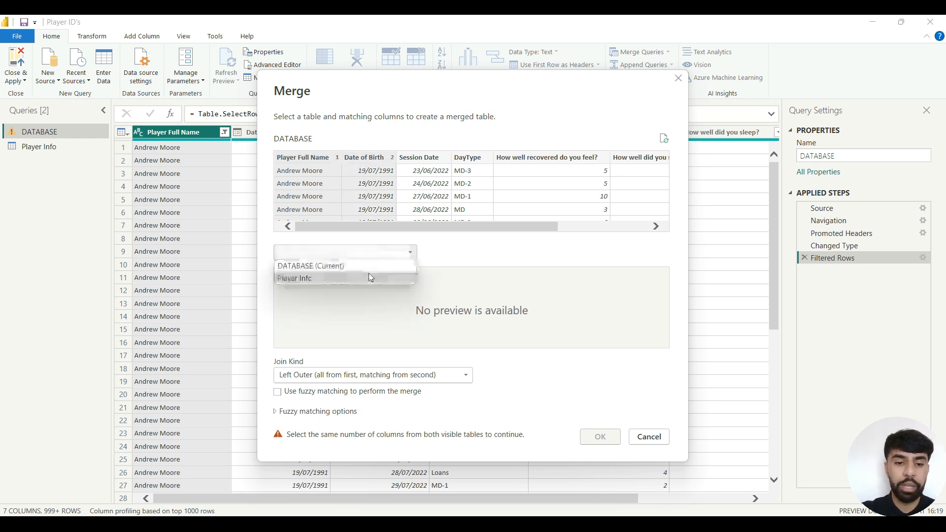
{"action": "left_click", "coordinate": [295, 278]}
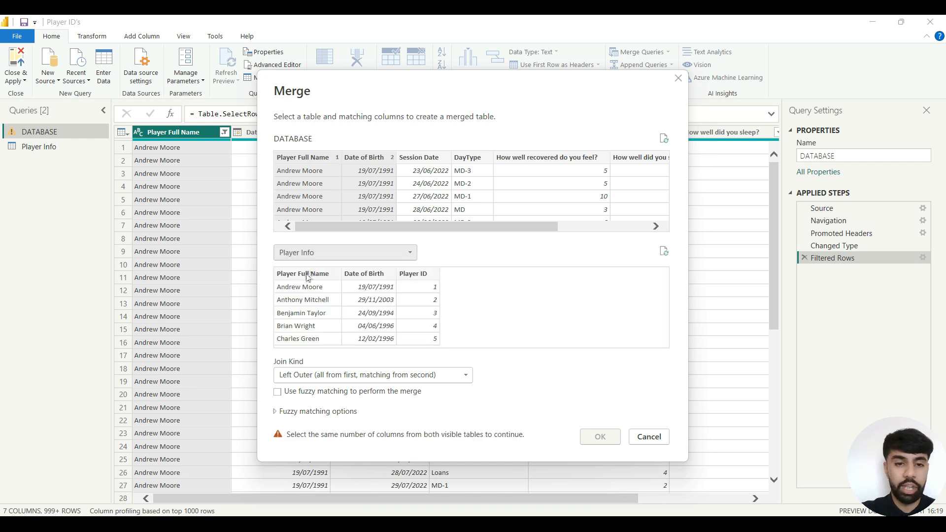
{"action": "left_click", "coordinate": [303, 273]}
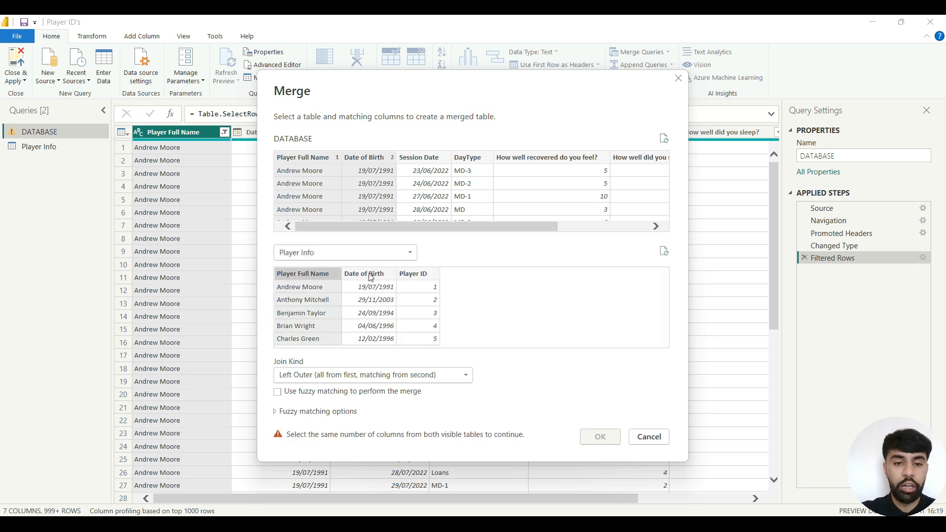
{"action": "left_click", "coordinate": [363, 273]}
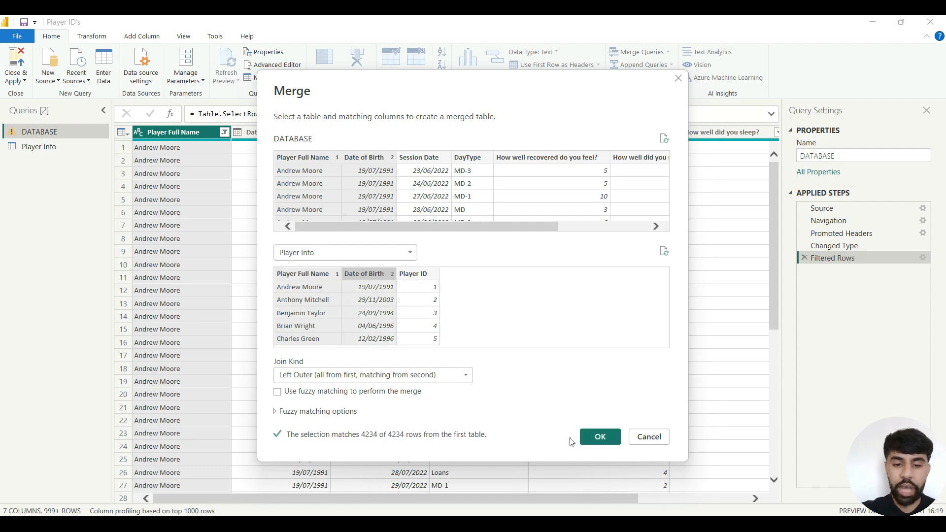
{"action": "left_click", "coordinate": [599, 437]}
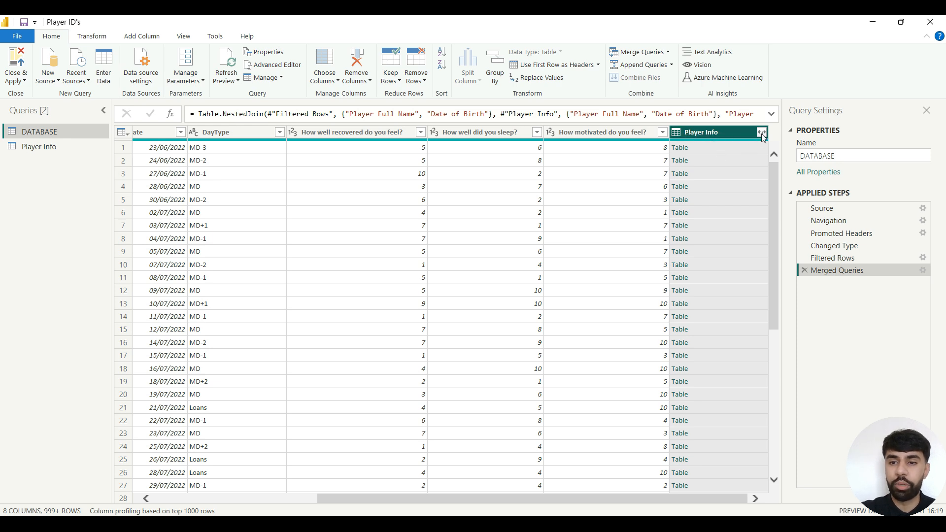
- Expand the merged Player Info column to only Player ID, giving a Player Info.Player ID column
{"action": "left_click", "coordinate": [761, 132]}
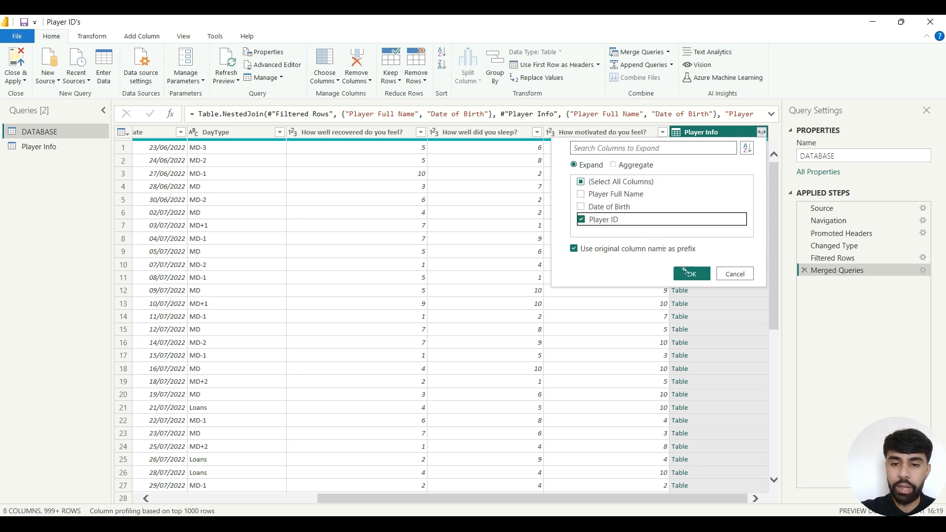
{"action": "left_click", "coordinate": [691, 273]}
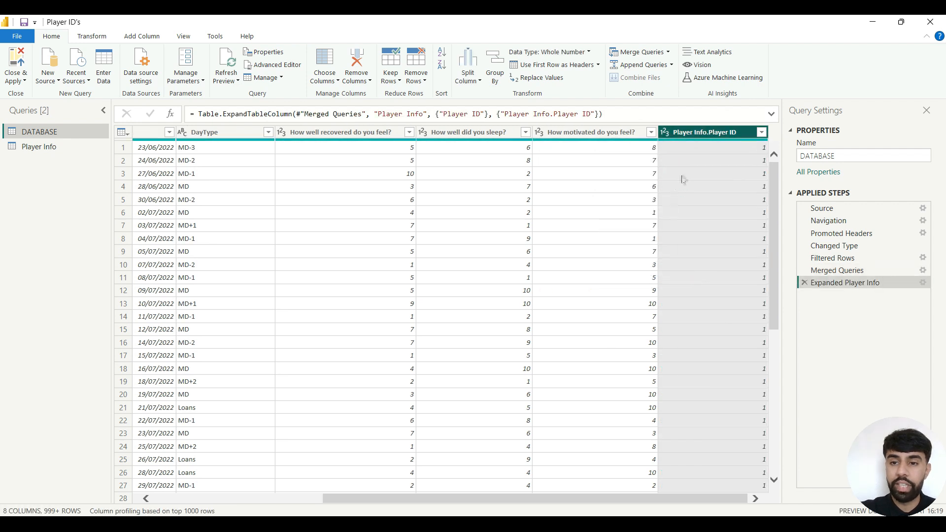
{"action": "scroll", "scroll_direction": "down", "scroll_amount": 3}
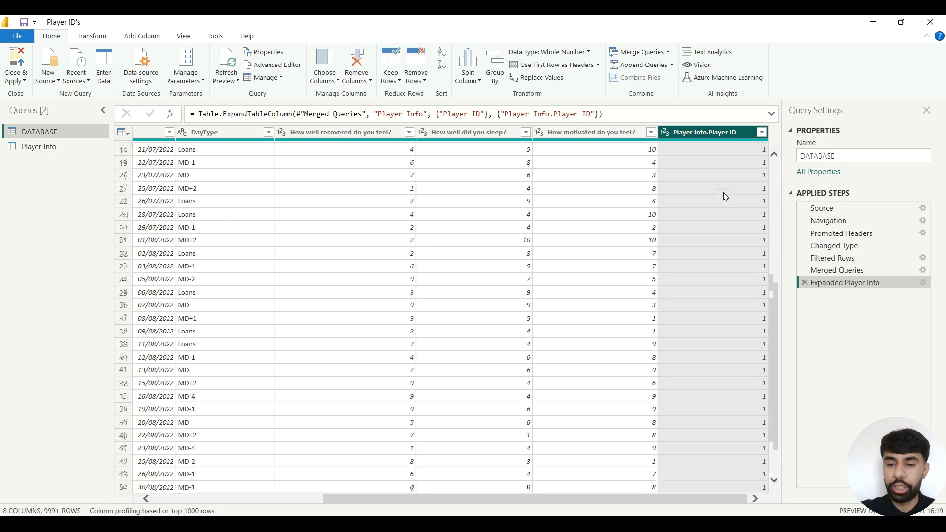